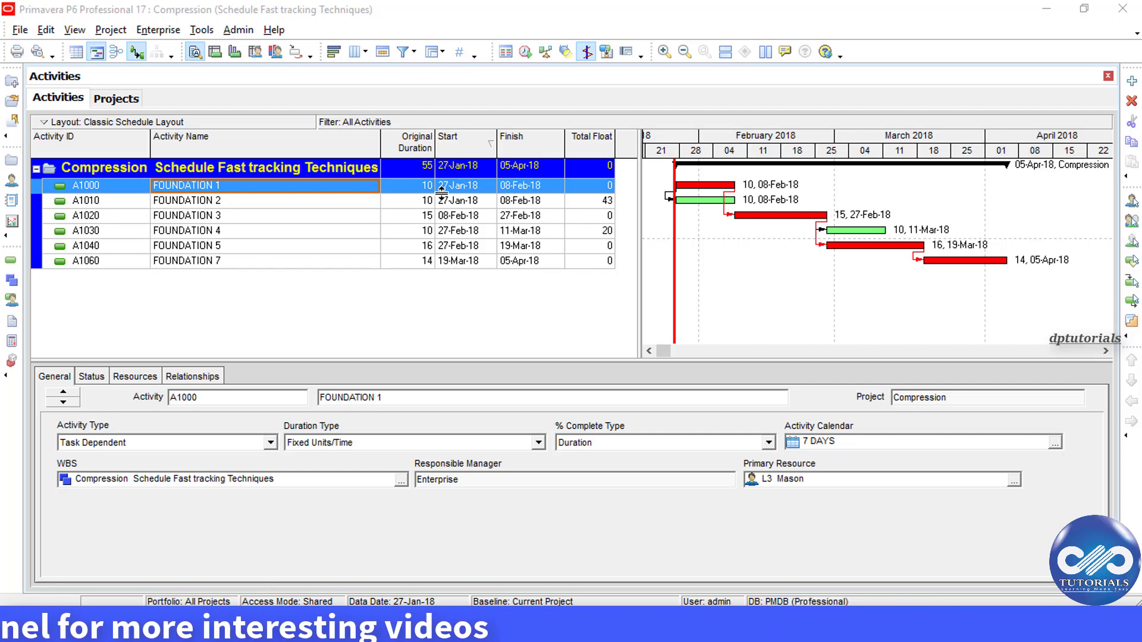
mouse_move(409, 225)
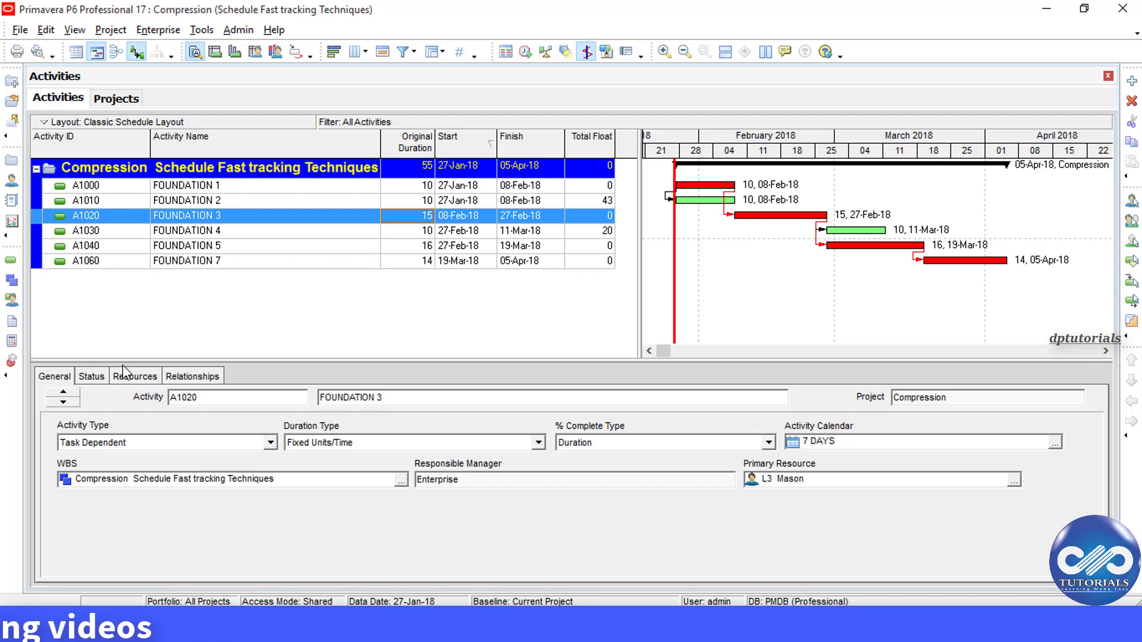
Step: Show FOUNDATION 7's relationships, revealing FOUNDATION 5 as its finish-to-start predecessor
click(91, 376)
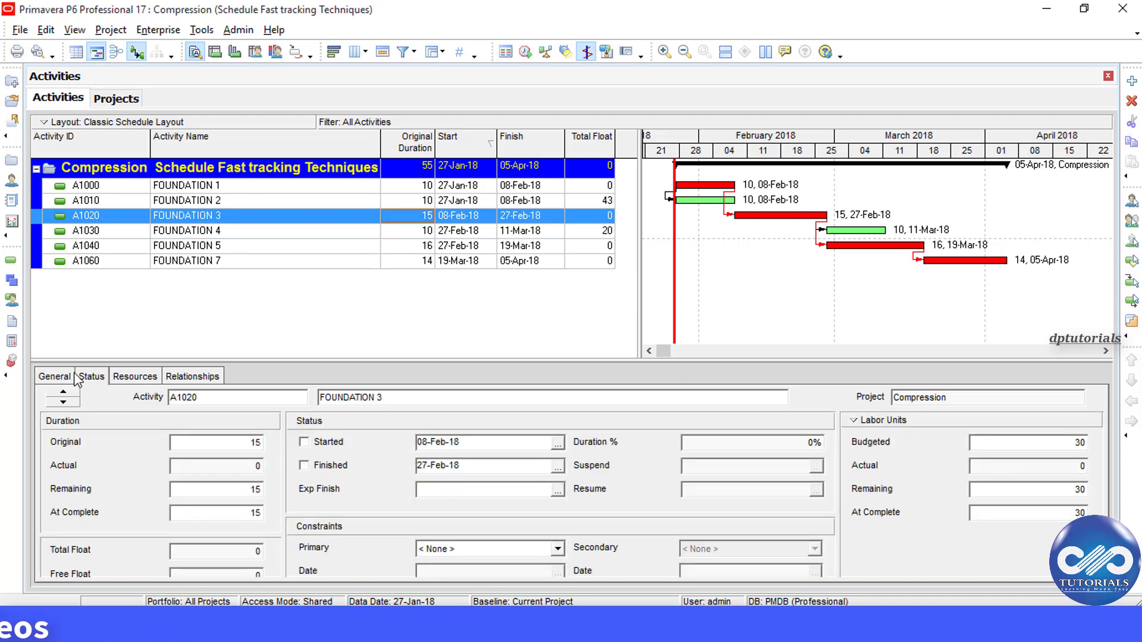
click(192, 376)
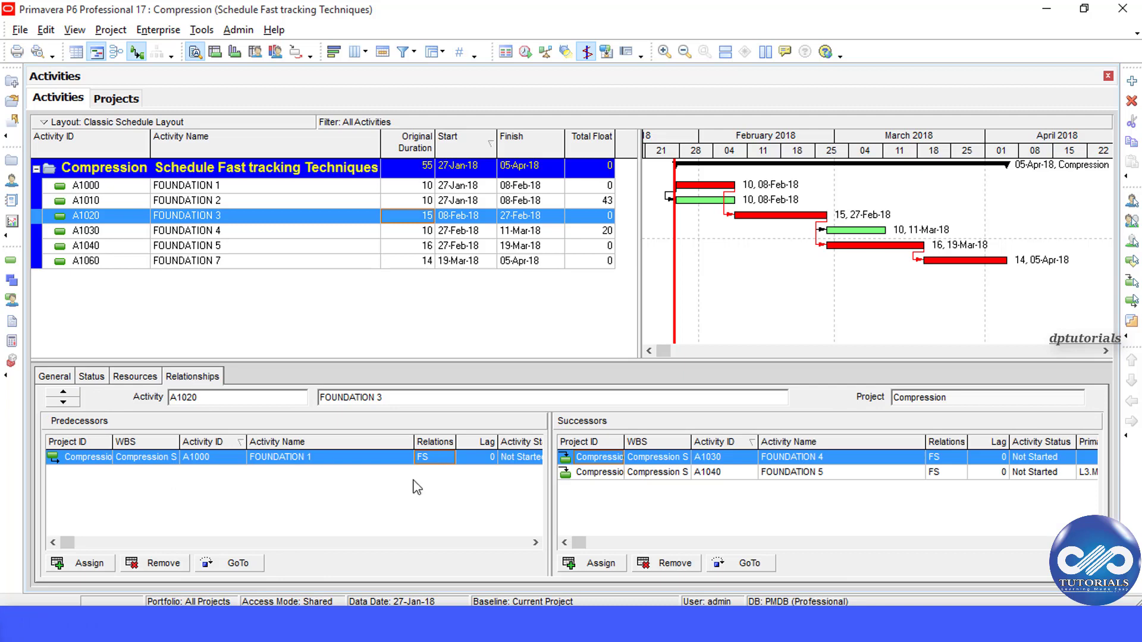
click(447, 456)
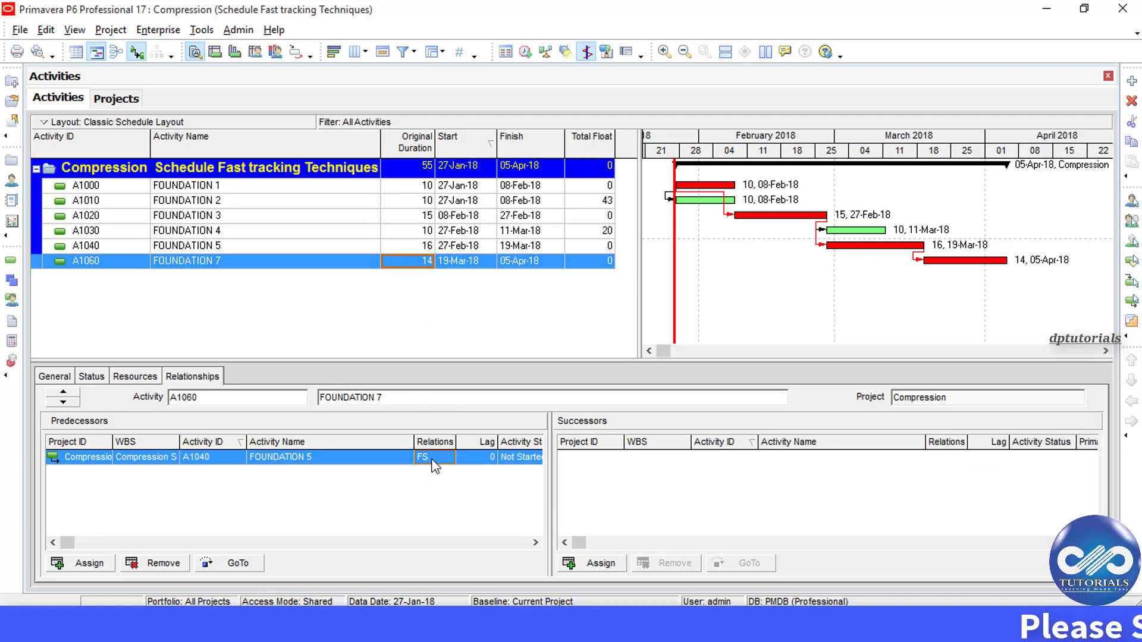
Step: Change FOUNDATION 7's link to FOUNDATION 5 from finish-to-start to start-to-start (SS)
click(445, 457)
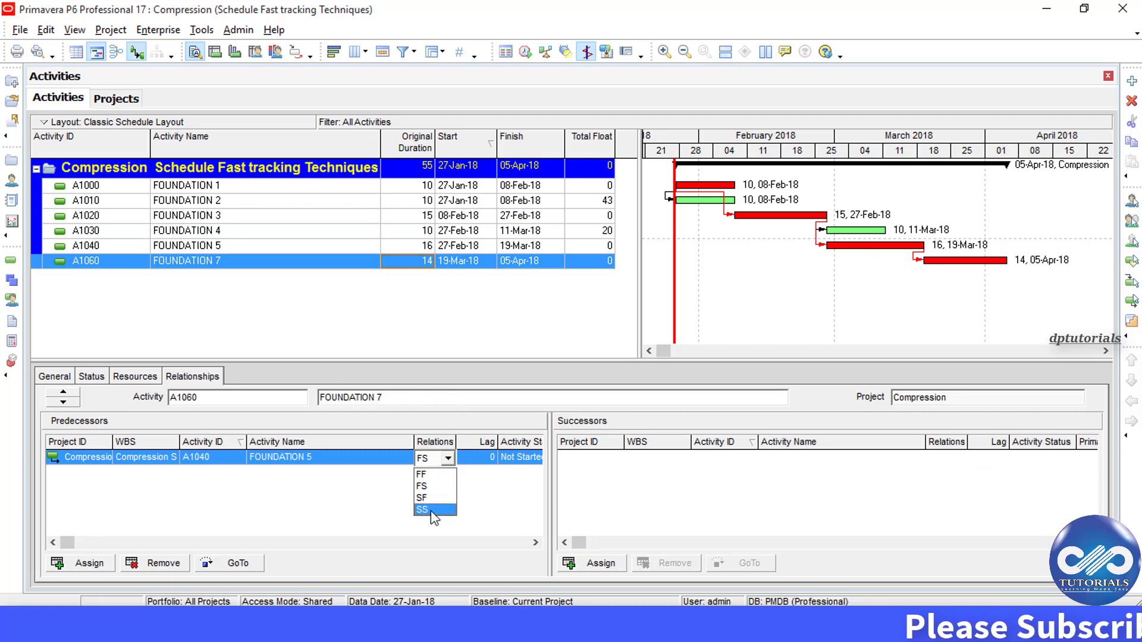
click(422, 509)
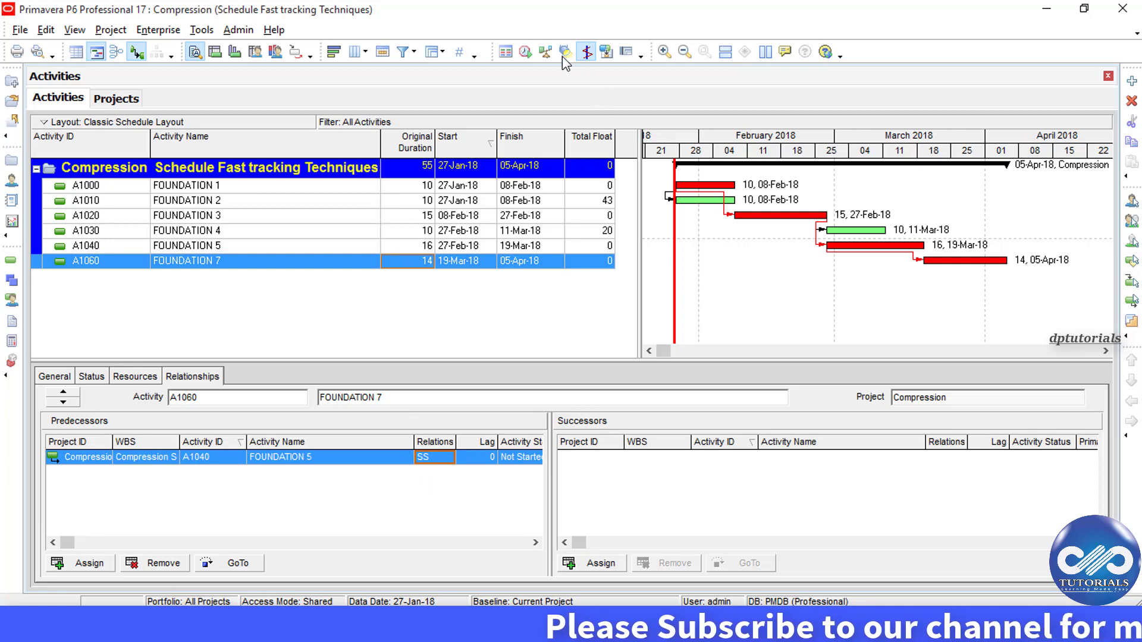
click(525, 52)
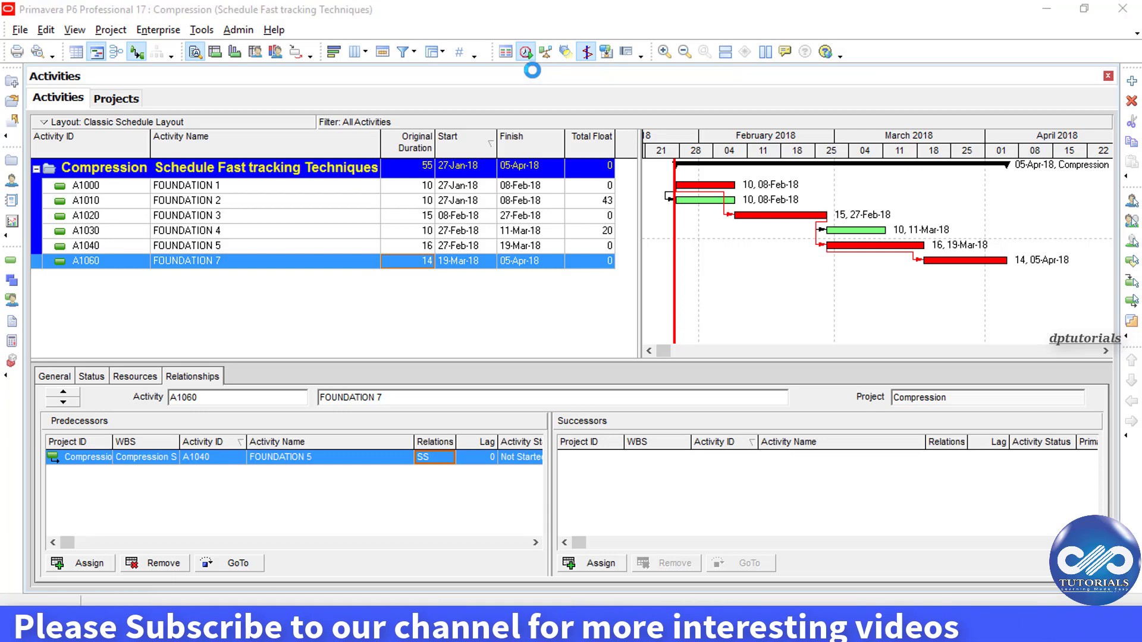
Step: Reschedule the fast-tracked project, cutting it from 55 to 31 days, finishing 06-Mar-18
click(526, 52)
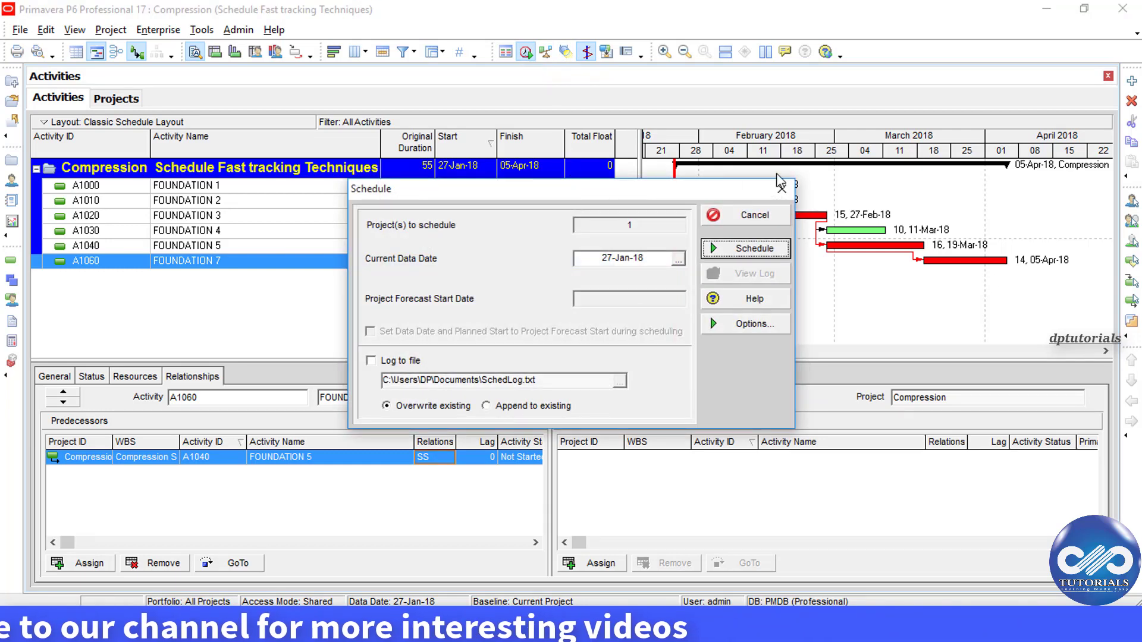
click(753, 247)
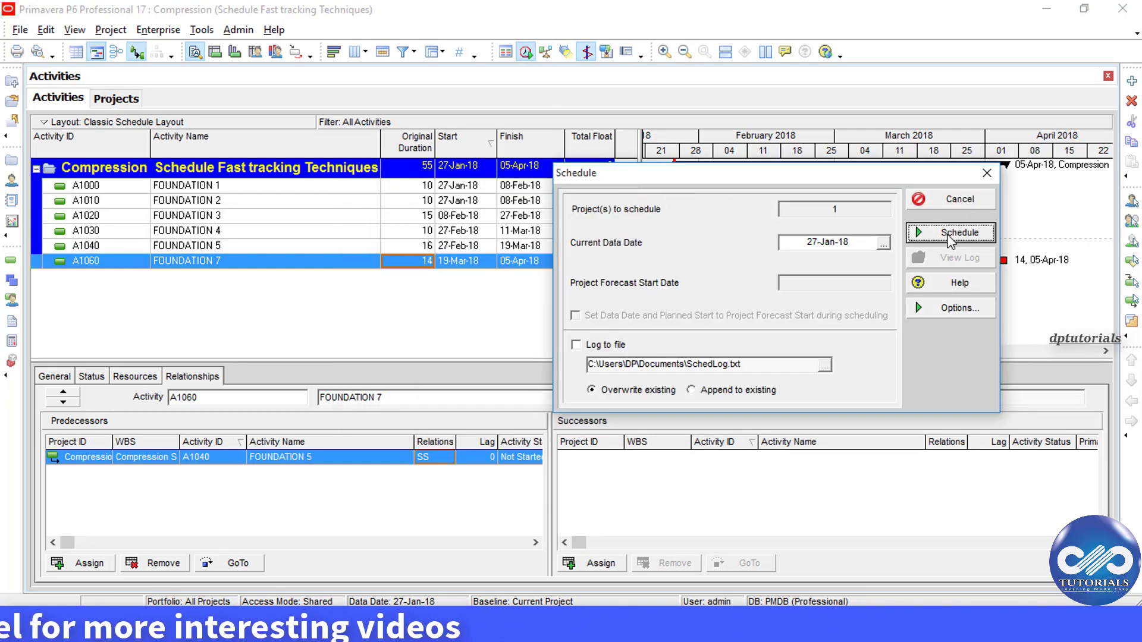
click(958, 231)
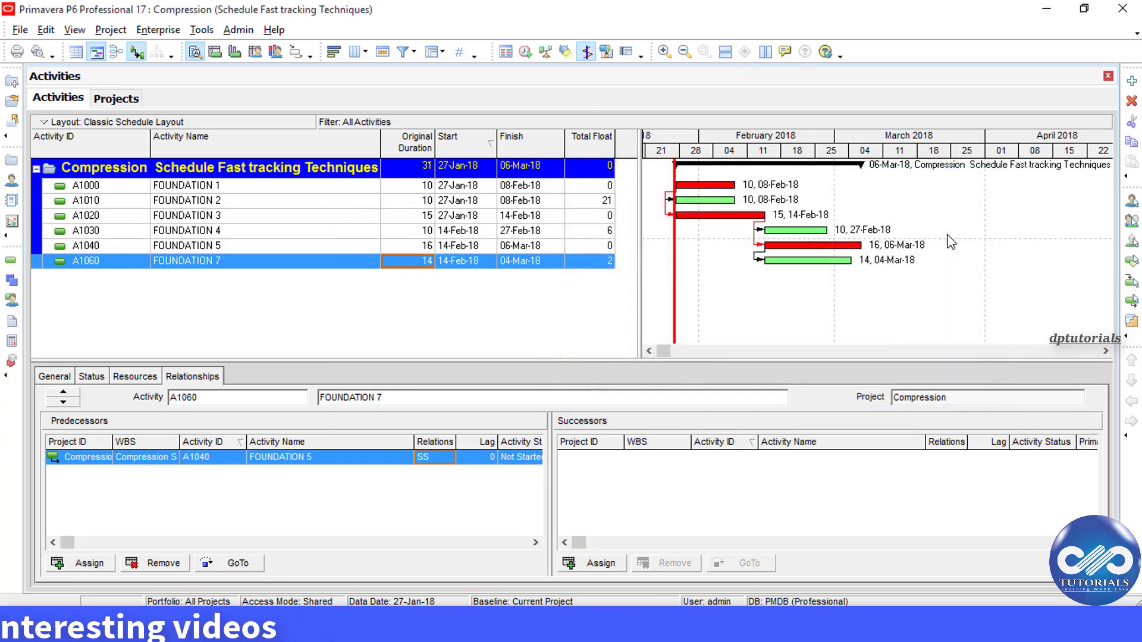
mouse_move(442, 155)
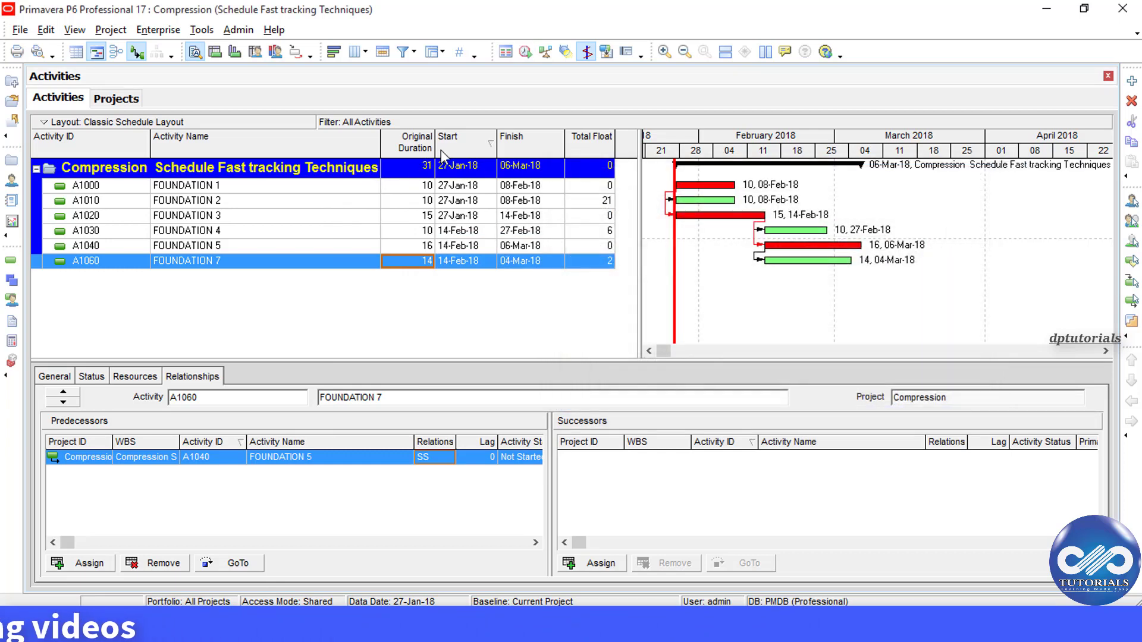
Step: Open the Compression-1 Schedule Crashing Techniques project from the Projects list
click(116, 99)
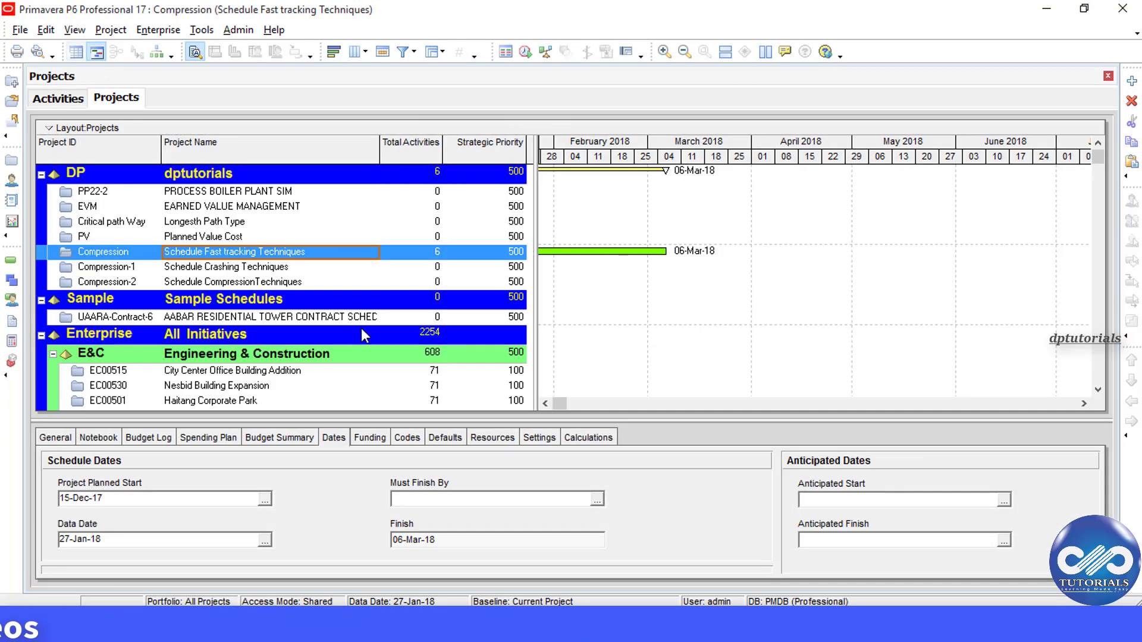
right_click(102, 266)
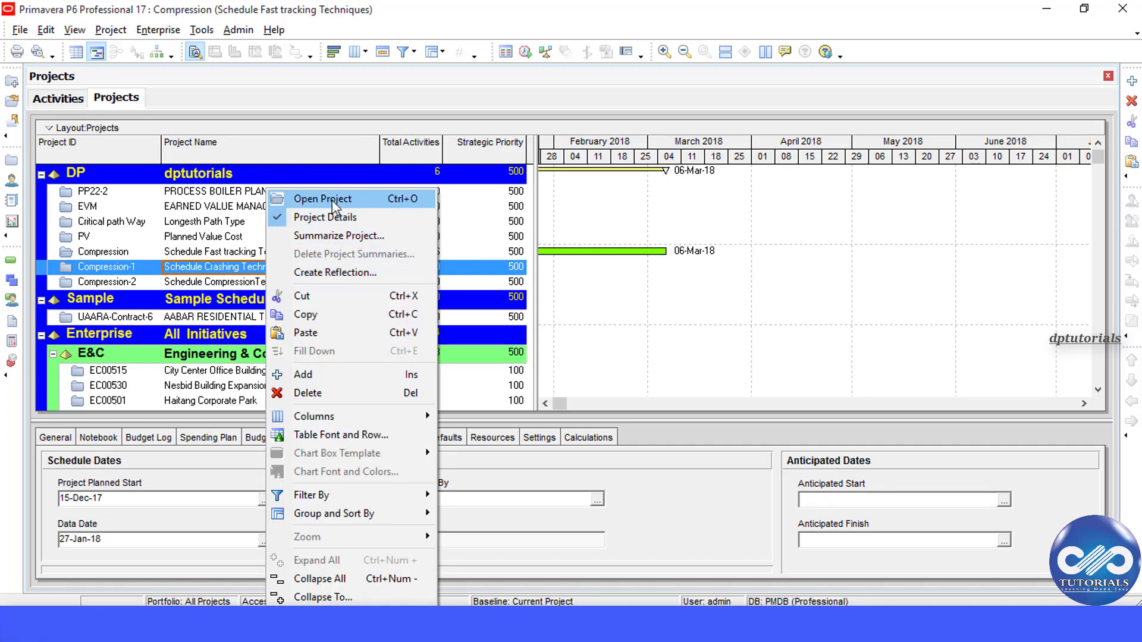
click(322, 198)
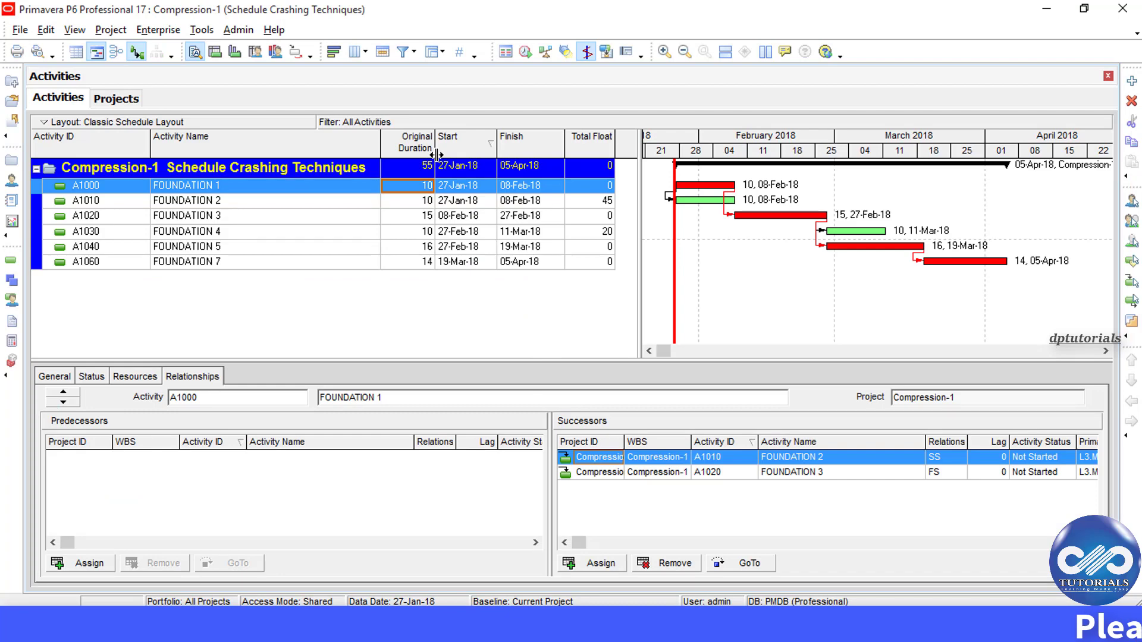
mouse_move(350, 208)
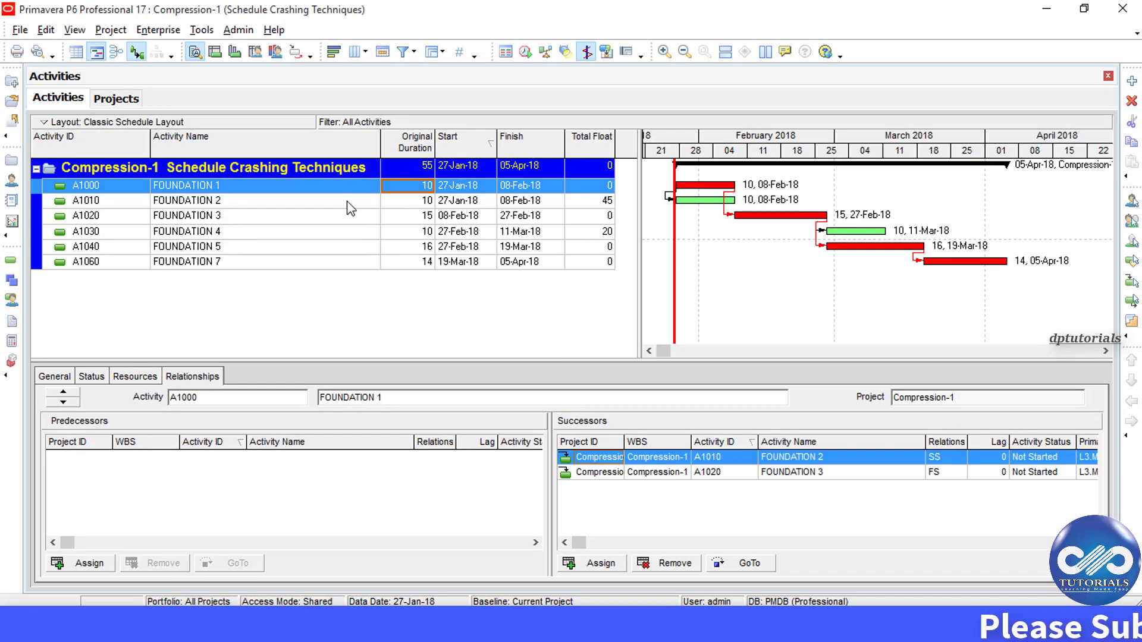
mouse_move(134, 387)
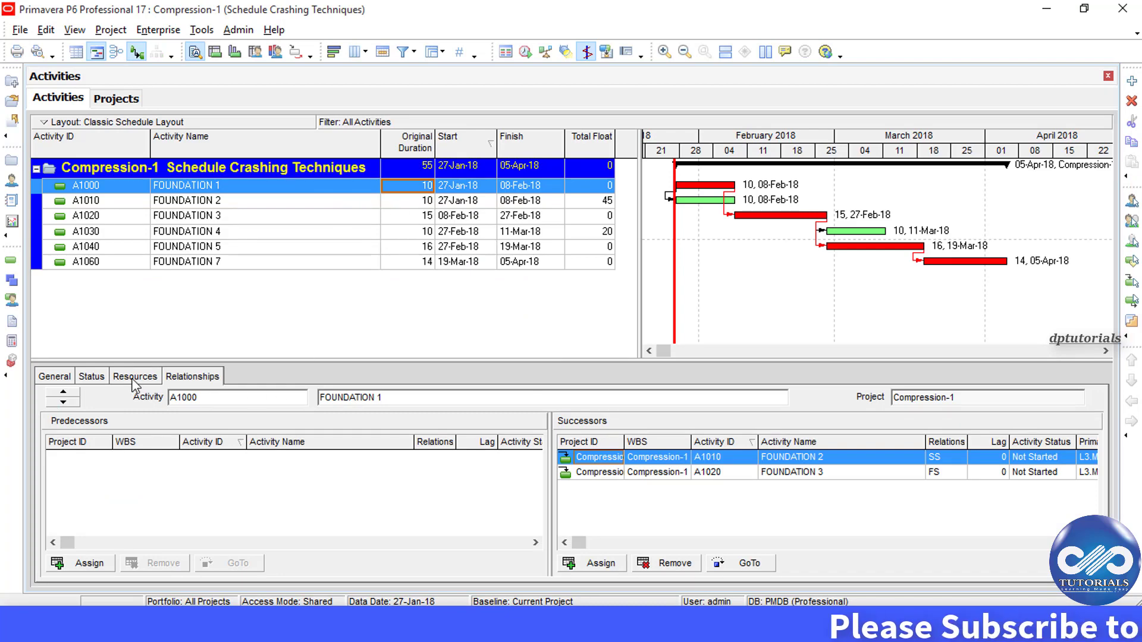
Step: Crash durations: FOUNDATION 1 to 8 days; FOUNDATION 3, 5, 7 to 10 days
click(135, 376)
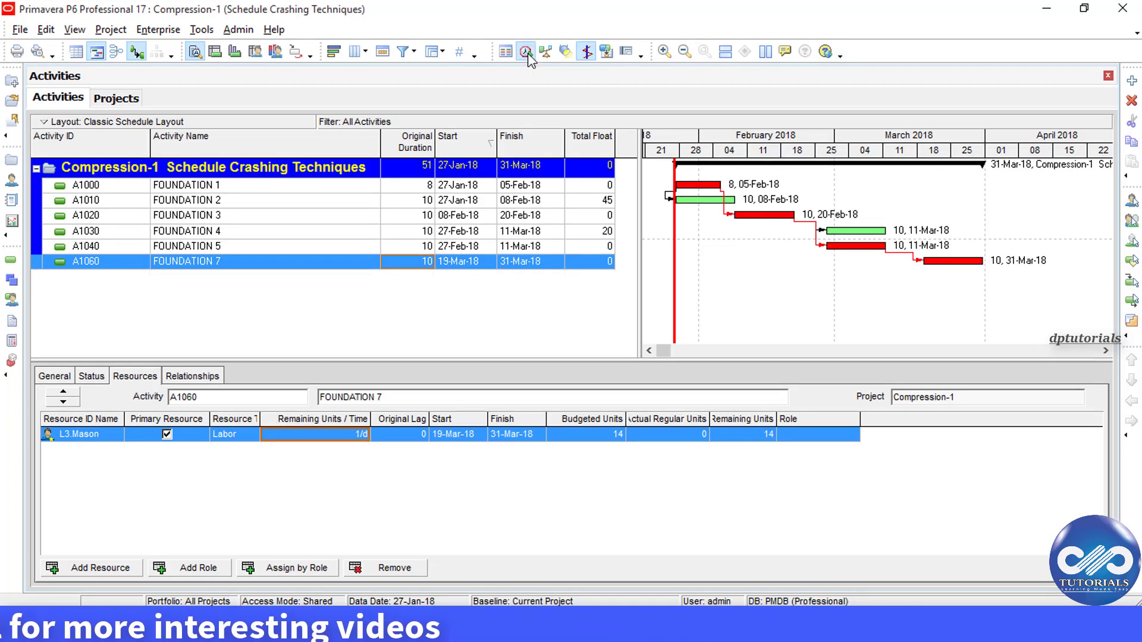
click(525, 51)
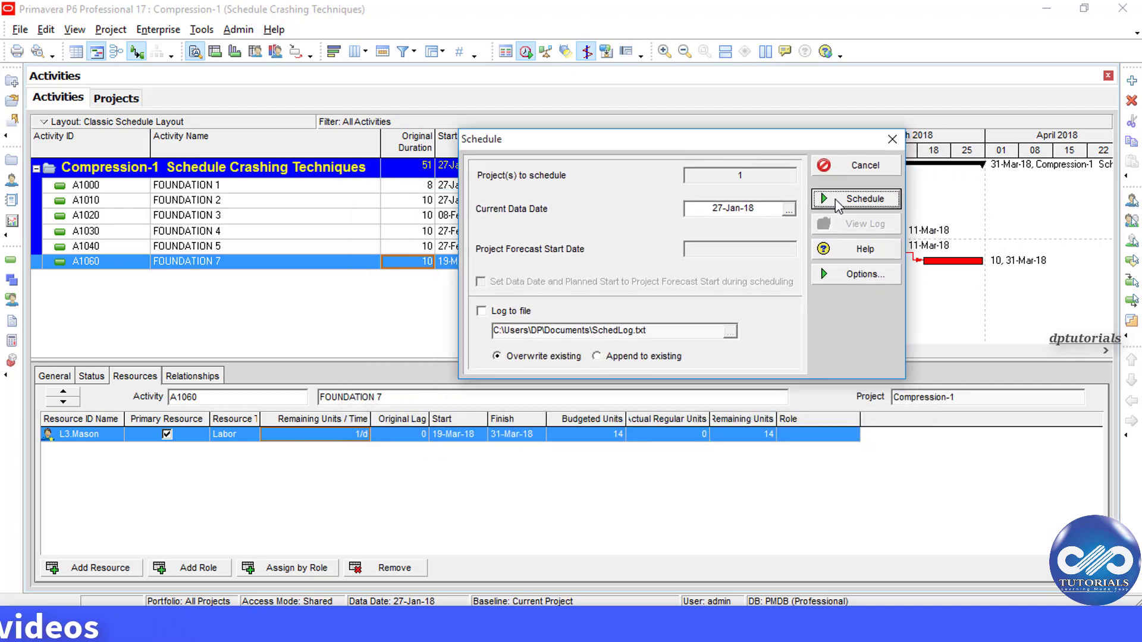
Step: Run the schedule on Compression-1, shortening it to 38 days finishing 15-Mar-18
click(864, 199)
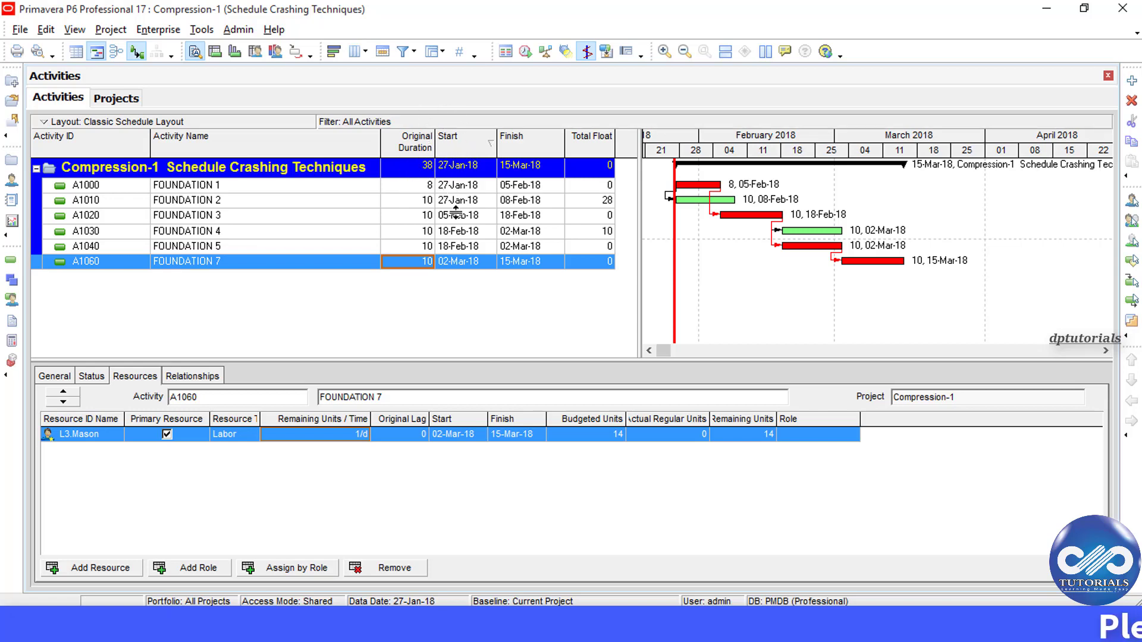
mouse_move(451, 192)
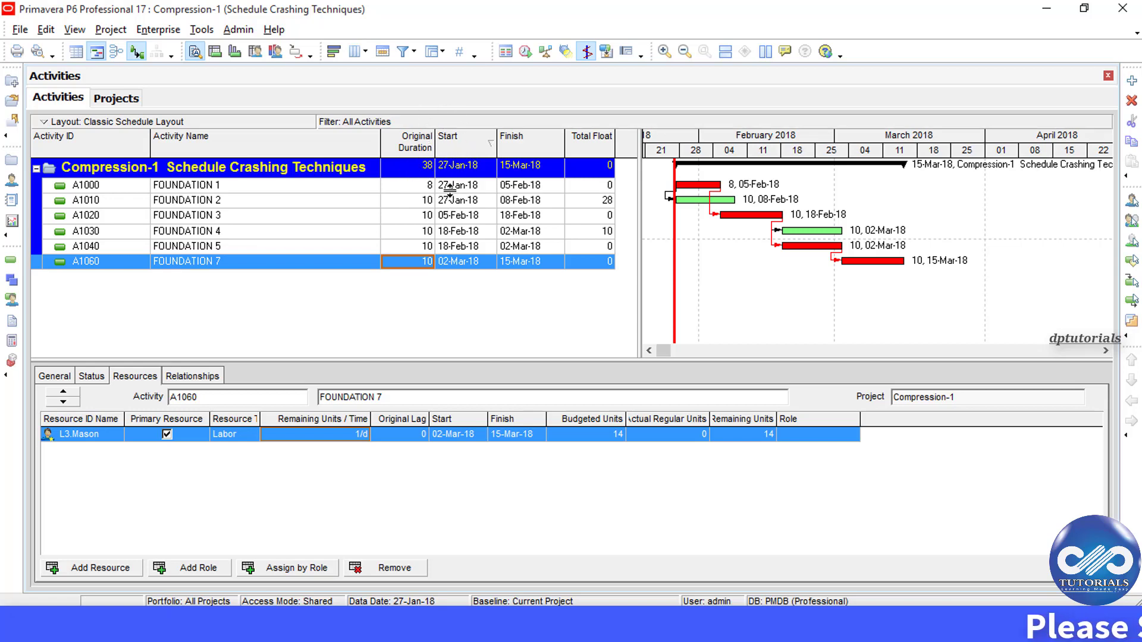